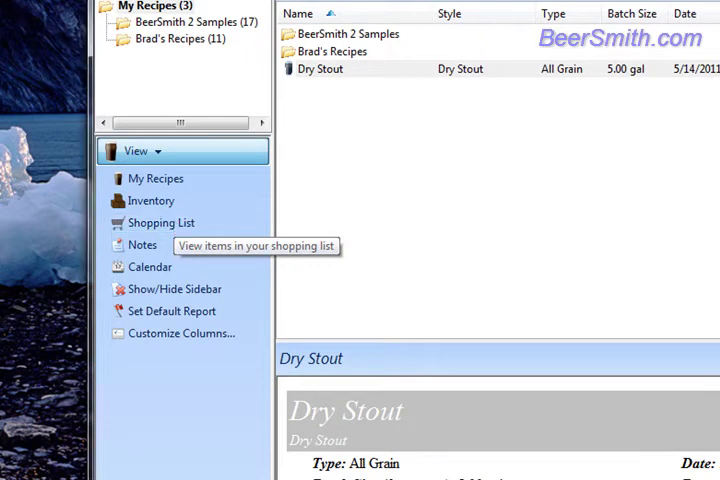
# - Open the shopping list and start a new generic item
pyautogui.click(162, 222)
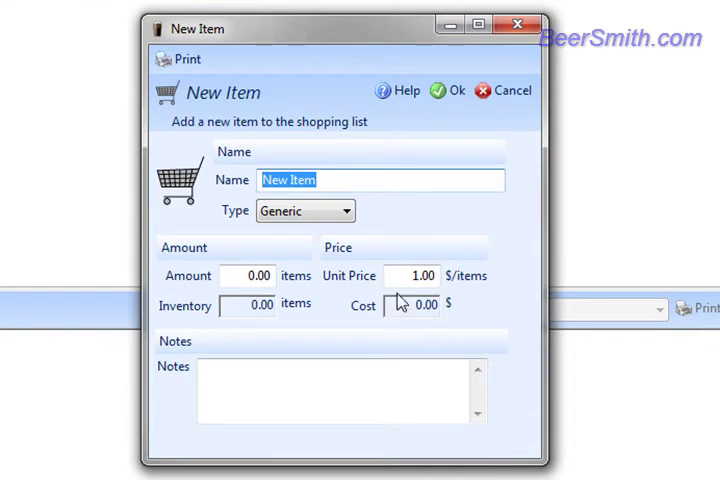
pyautogui.moveTo(425, 344)
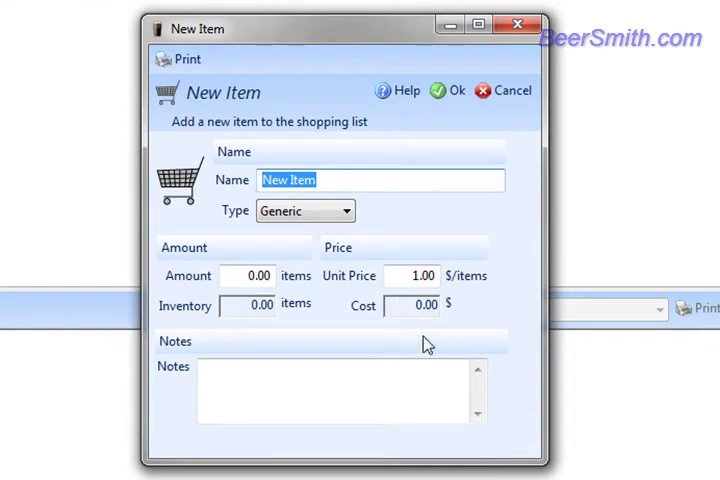
# - Discard the generic item and add Cascade hops, 1.00 oz, to the shopping list
pyautogui.click(503, 90)
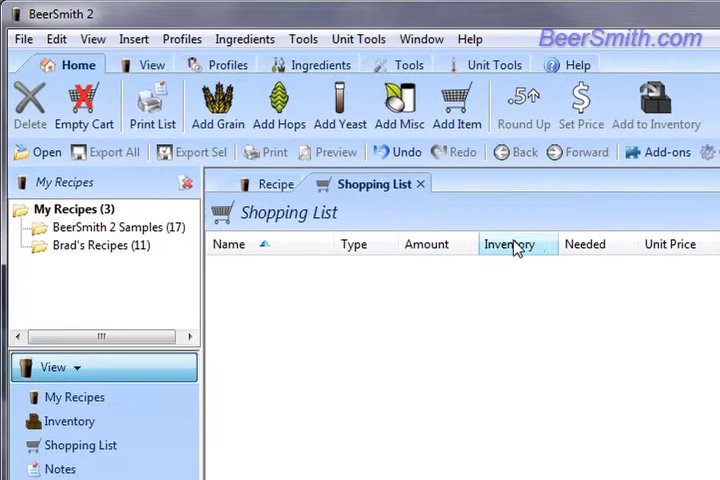
pyautogui.moveTo(463, 273)
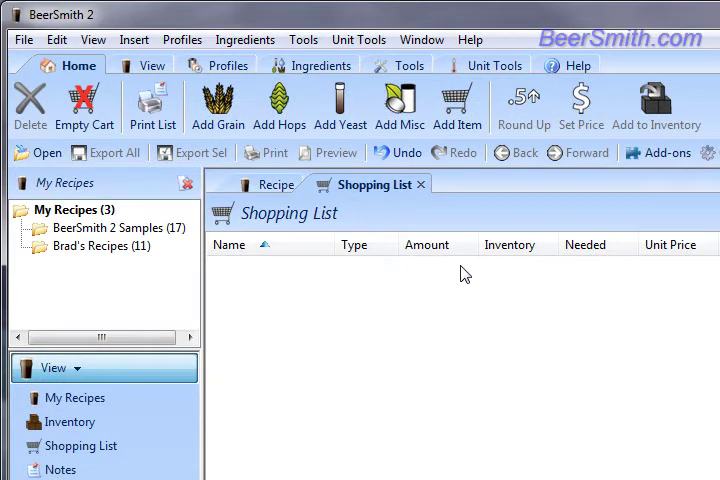
pyautogui.moveTo(415, 172)
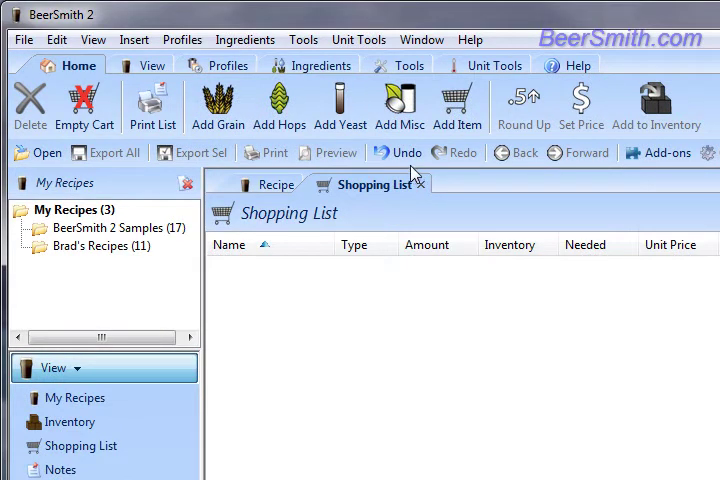
pyautogui.moveTo(278, 100)
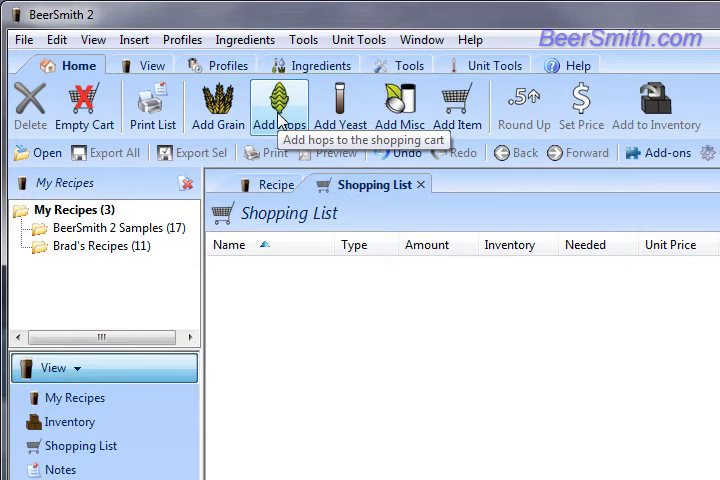
pyautogui.click(278, 105)
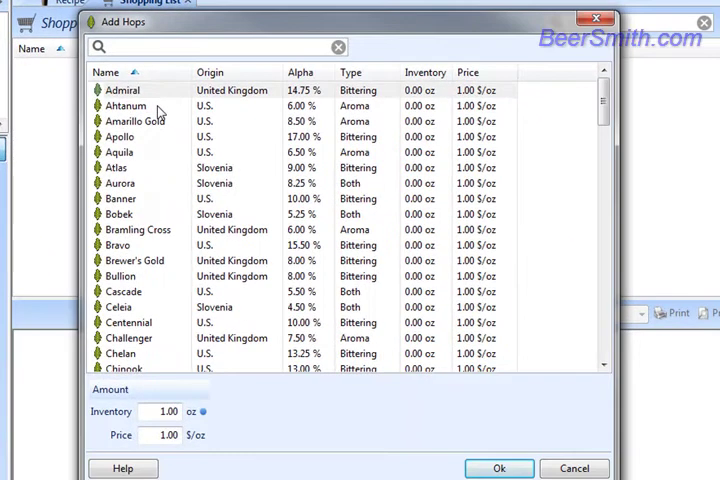
pyautogui.write('Cas')
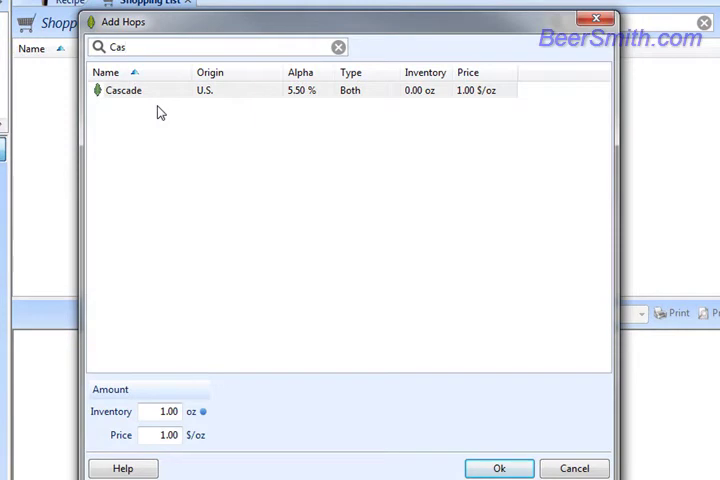
pyautogui.click(123, 90)
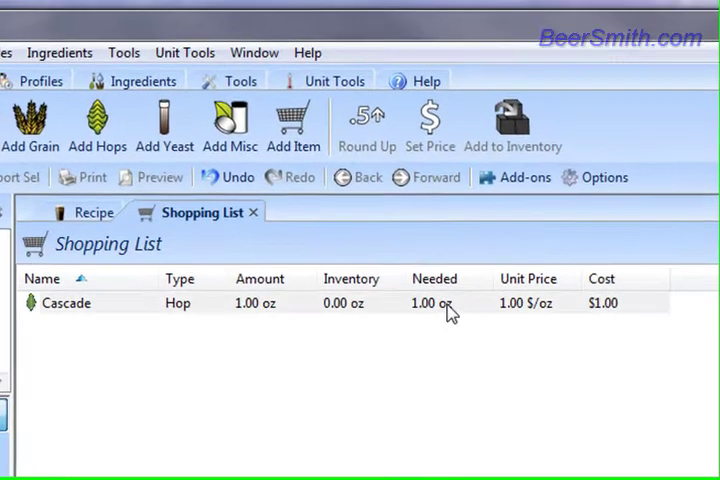
pyautogui.click(67, 303)
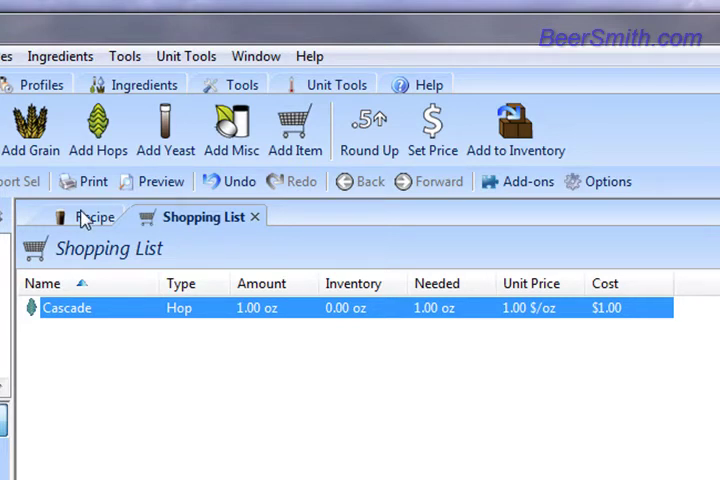
# - Add all Dry Stout recipe ingredients to the shopping list from the recipe list
pyautogui.click(90, 216)
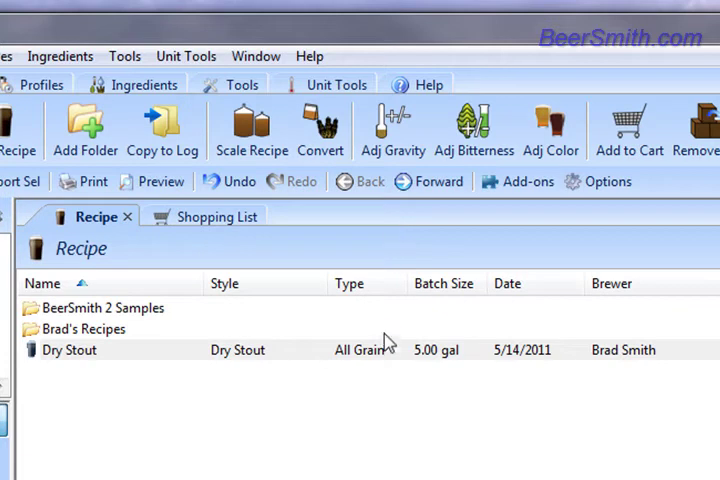
pyautogui.click(70, 350)
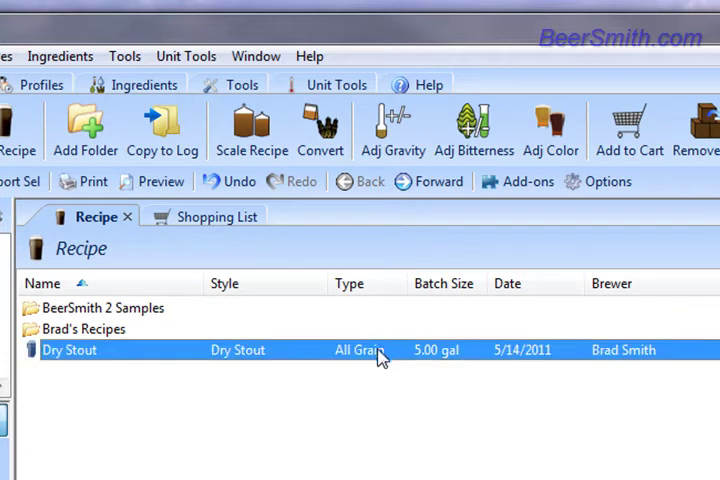
pyautogui.moveTo(628, 125)
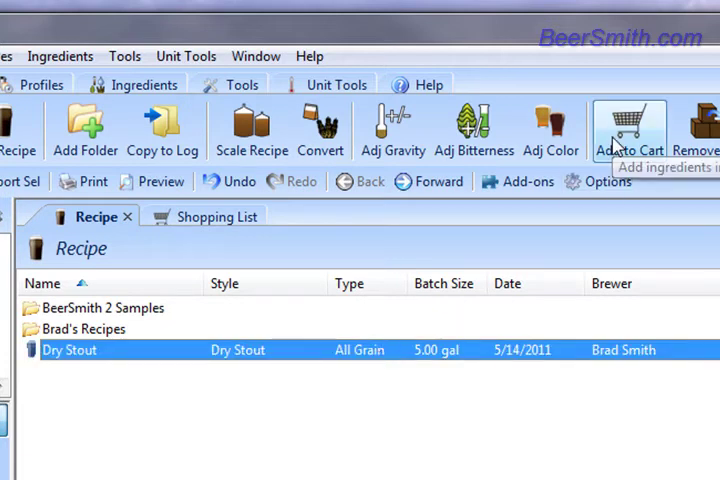
pyautogui.moveTo(497, 175)
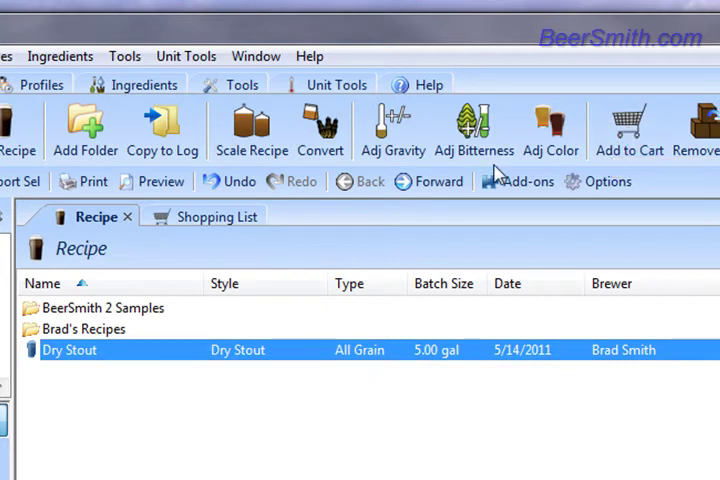
pyautogui.click(195, 216)
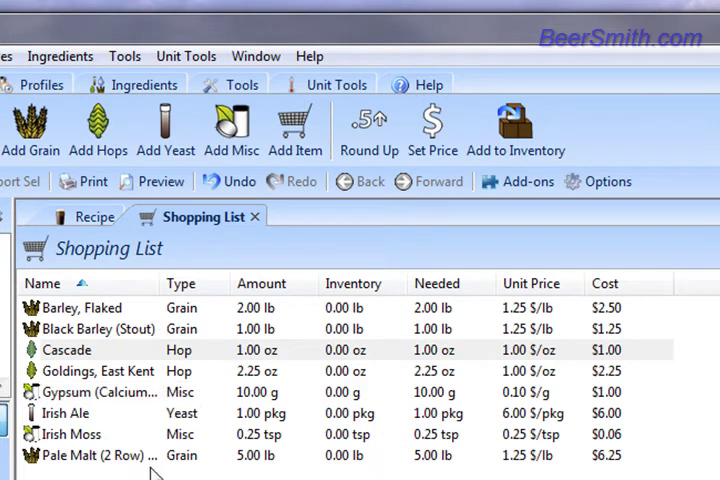
# - Round the Goldings, East Kent hops up to 3.00 oz
pyautogui.click(100, 455)
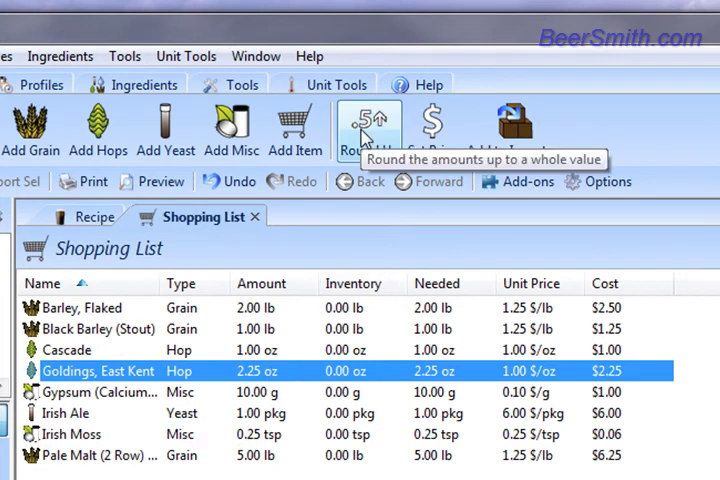
pyautogui.click(371, 122)
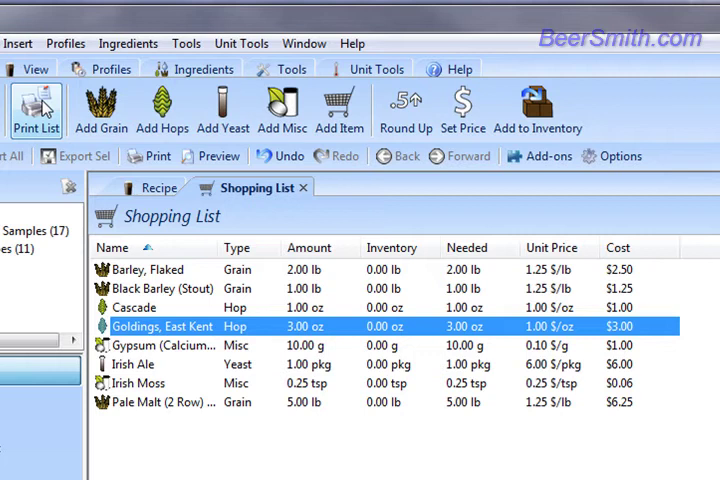
pyautogui.moveTo(316, 286)
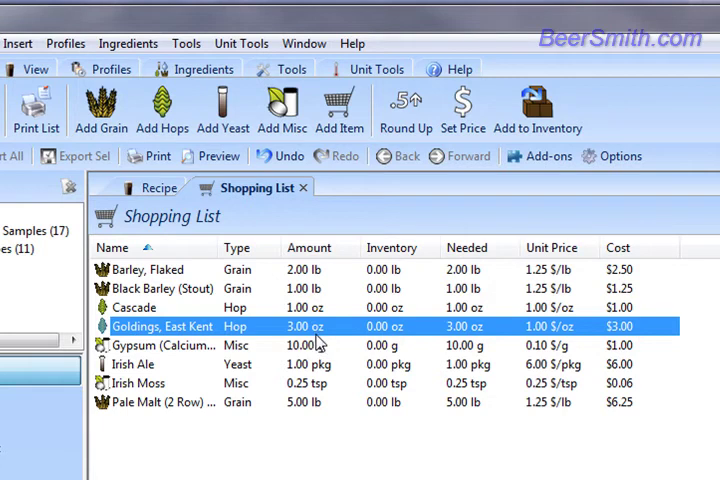
pyautogui.moveTo(537, 110)
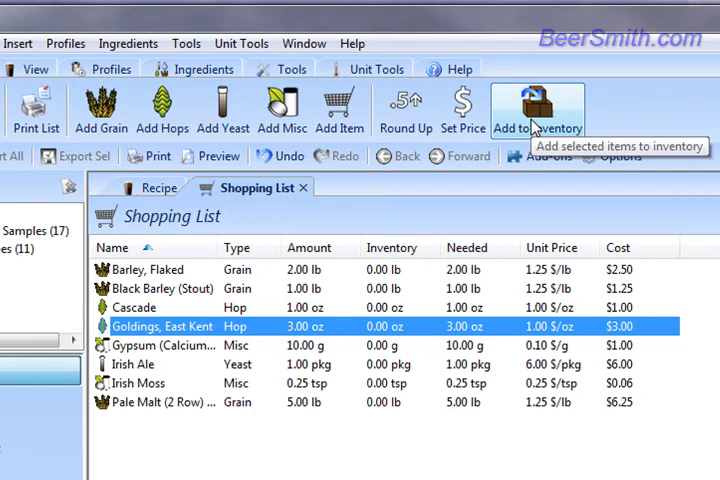
# - Select all eight shopping list items and copy them into the inventory
pyautogui.click(150, 269)
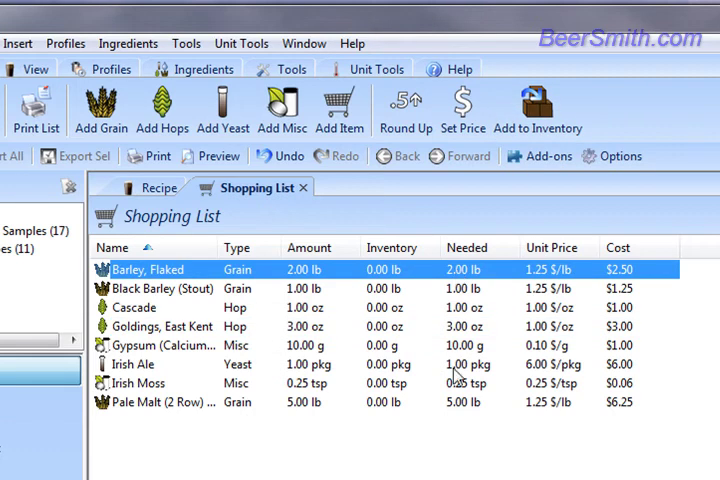
pyautogui.click(538, 110)
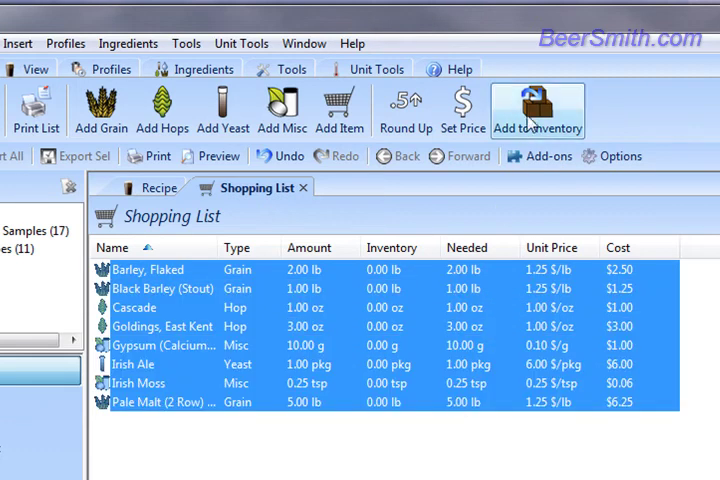
pyautogui.click(538, 110)
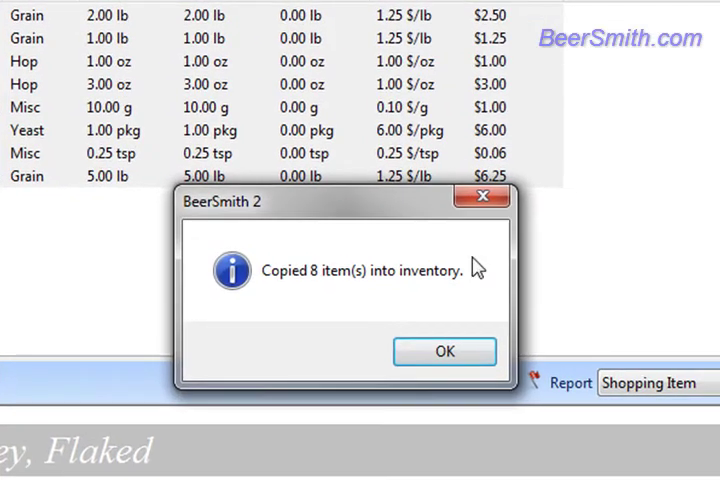
pyautogui.moveTo(444, 351)
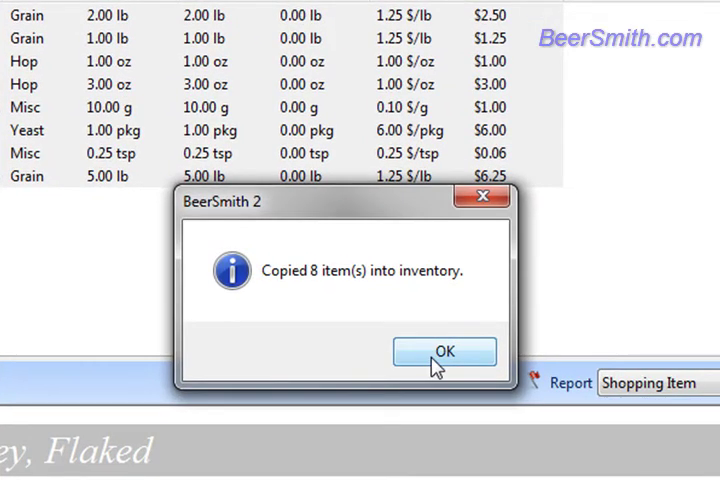
pyautogui.click(444, 351)
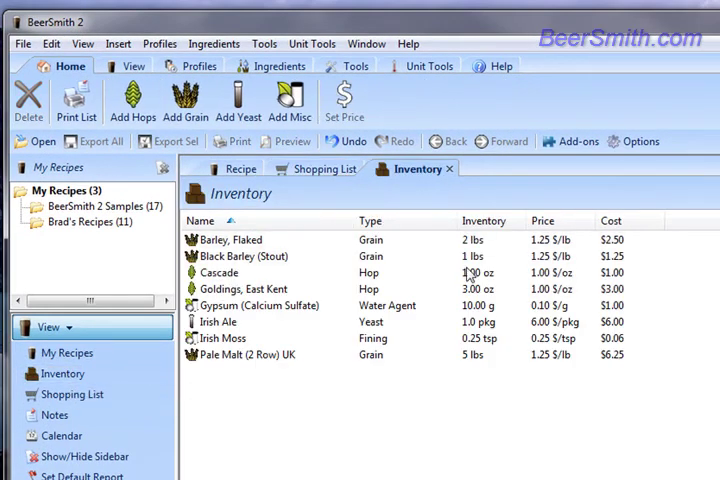
pyautogui.moveTo(461, 369)
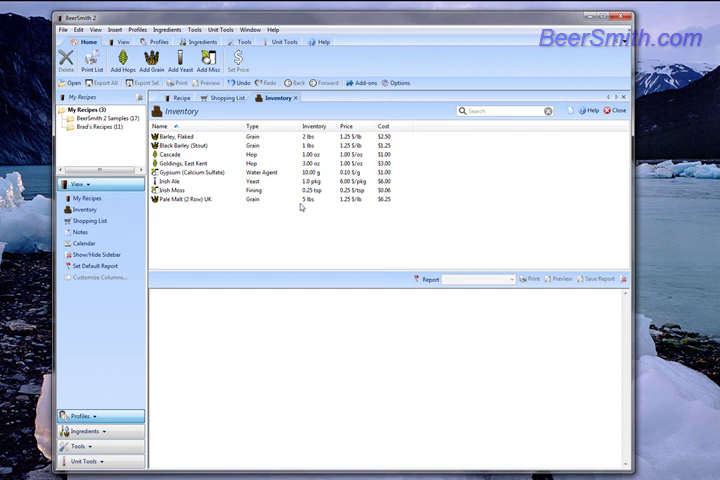
pyautogui.moveTo(431, 231)
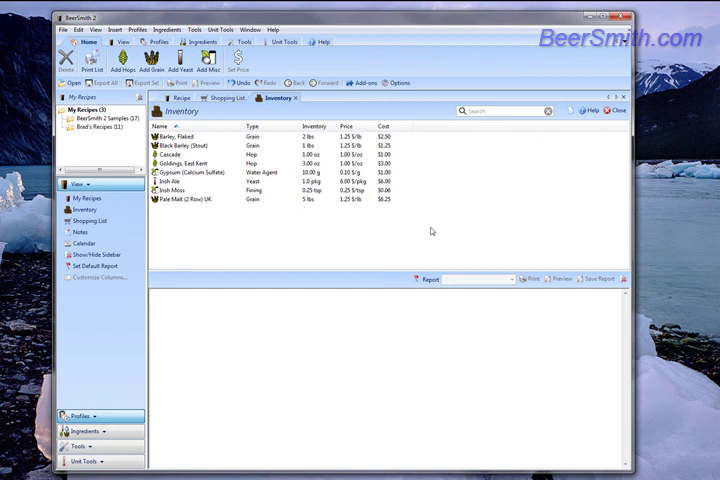